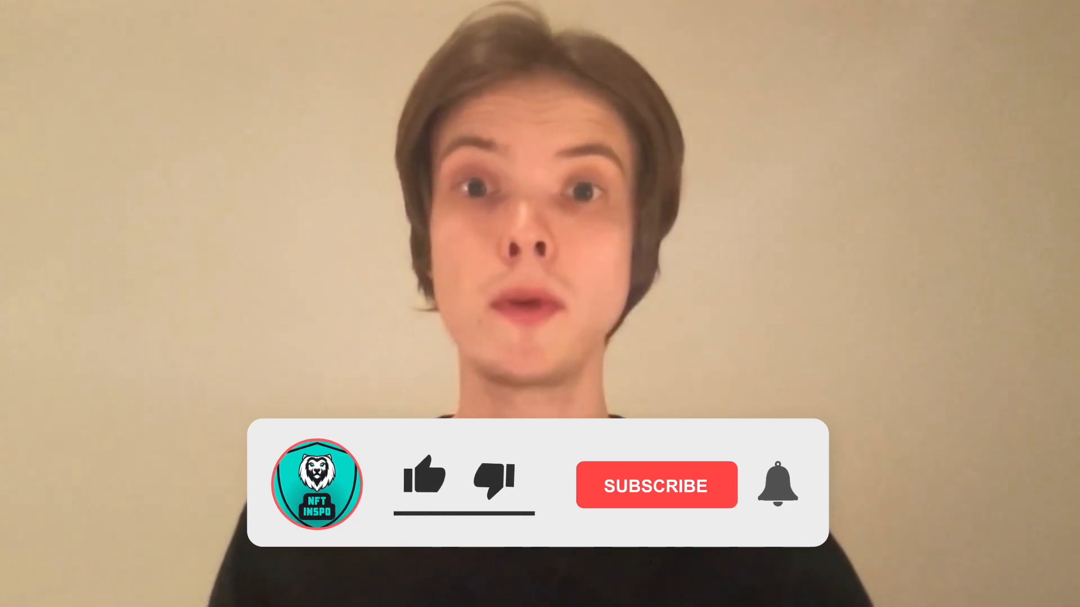
- Check Activity Monitor for Roblox as the top CPU process (~41%), then minimize the window
click(424, 489)
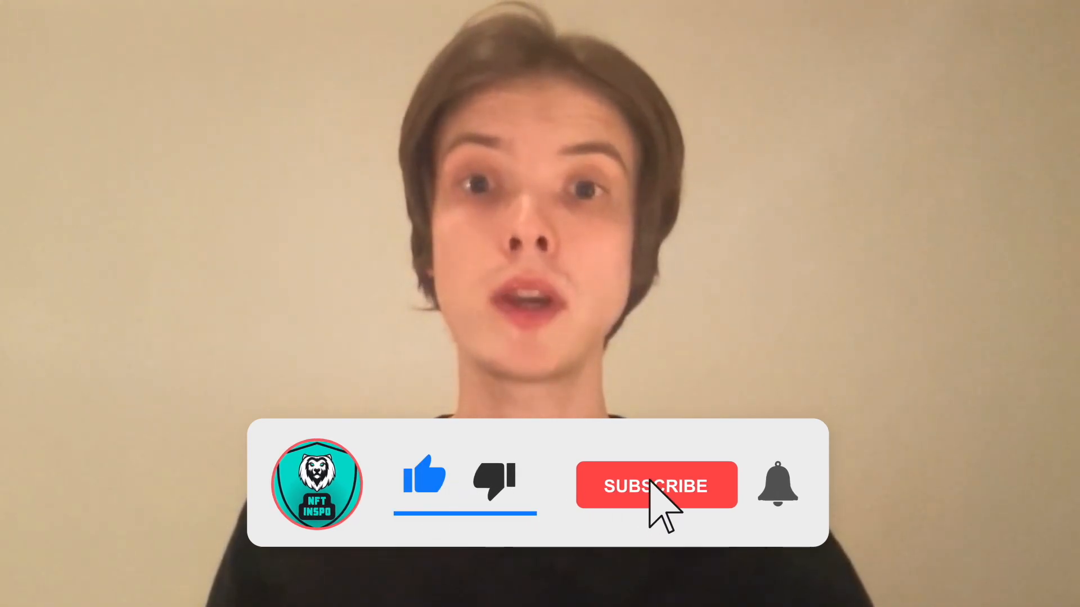
click(656, 486)
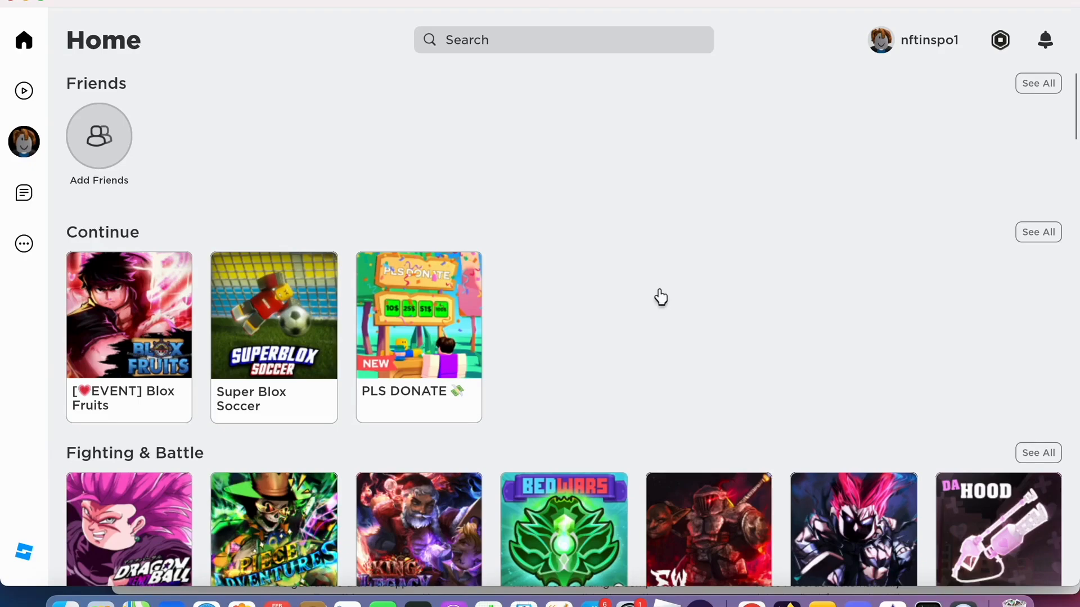
mouse_move(719, 334)
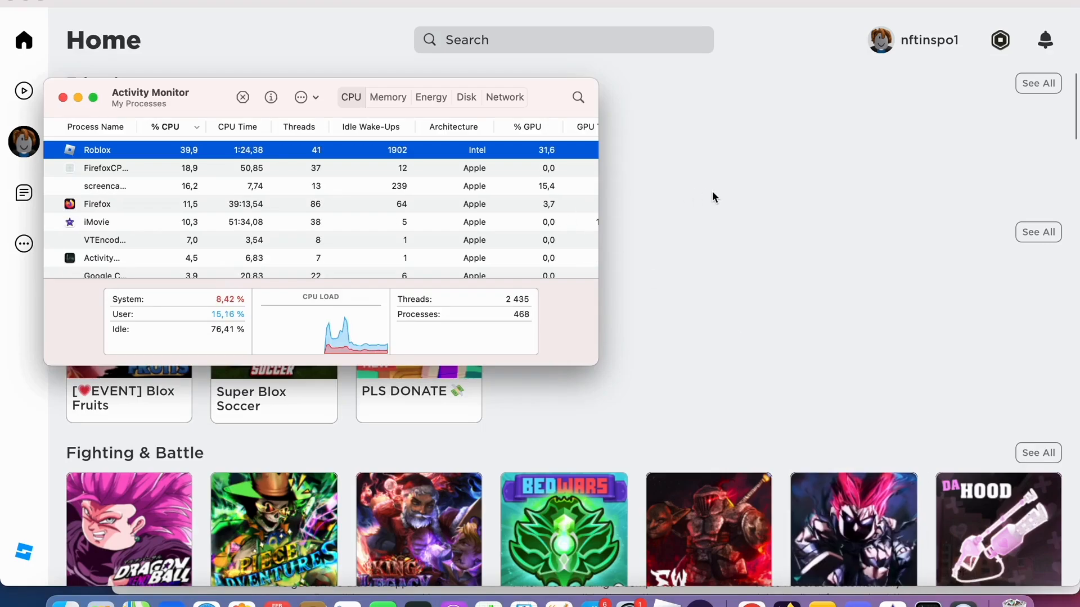
mouse_move(451, 223)
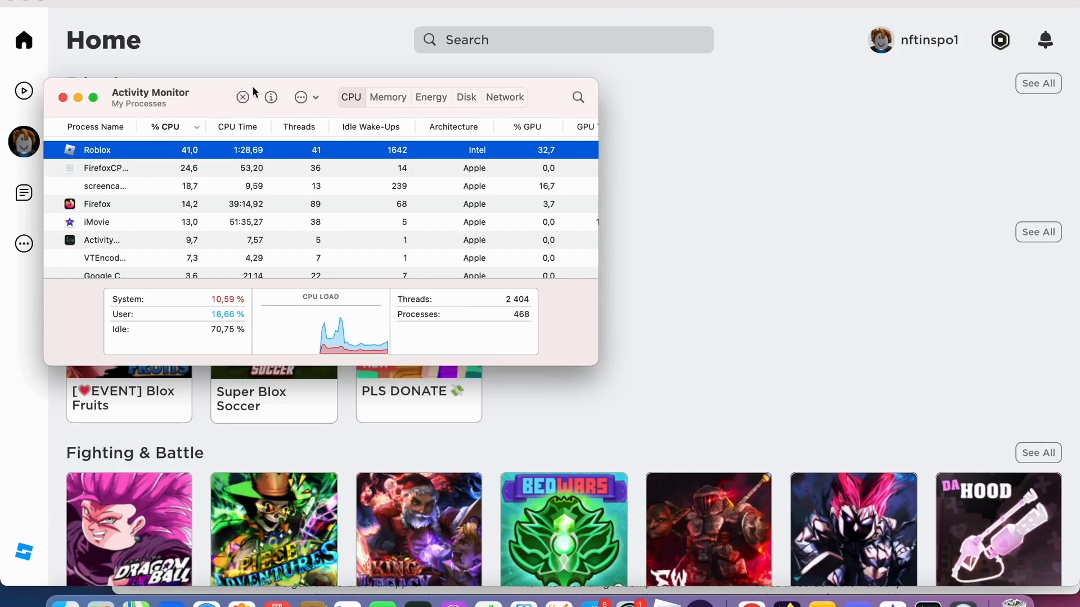
mouse_move(78, 101)
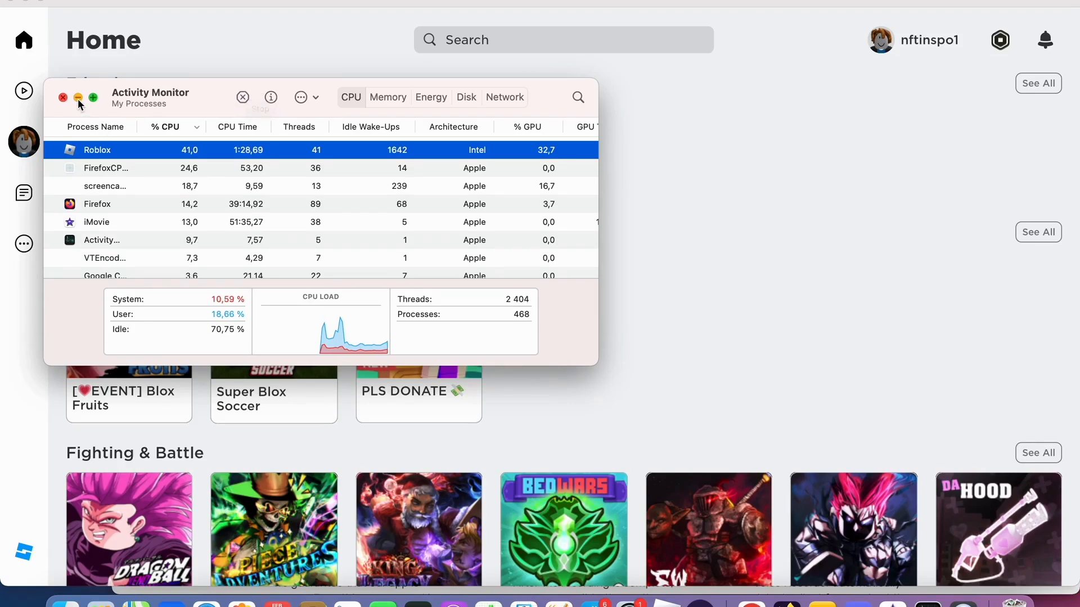
click(62, 97)
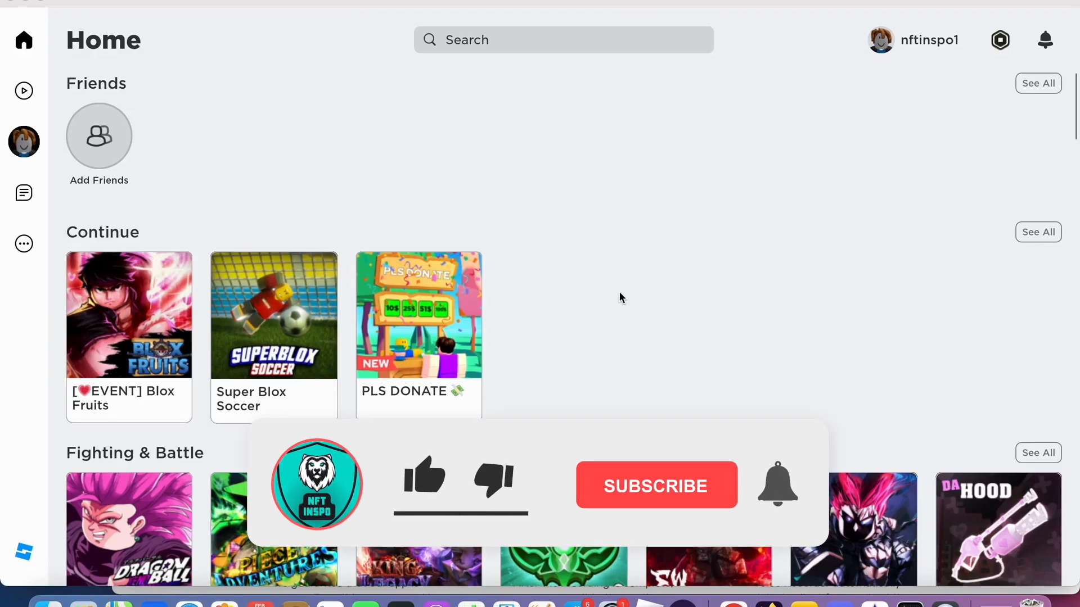
click(425, 479)
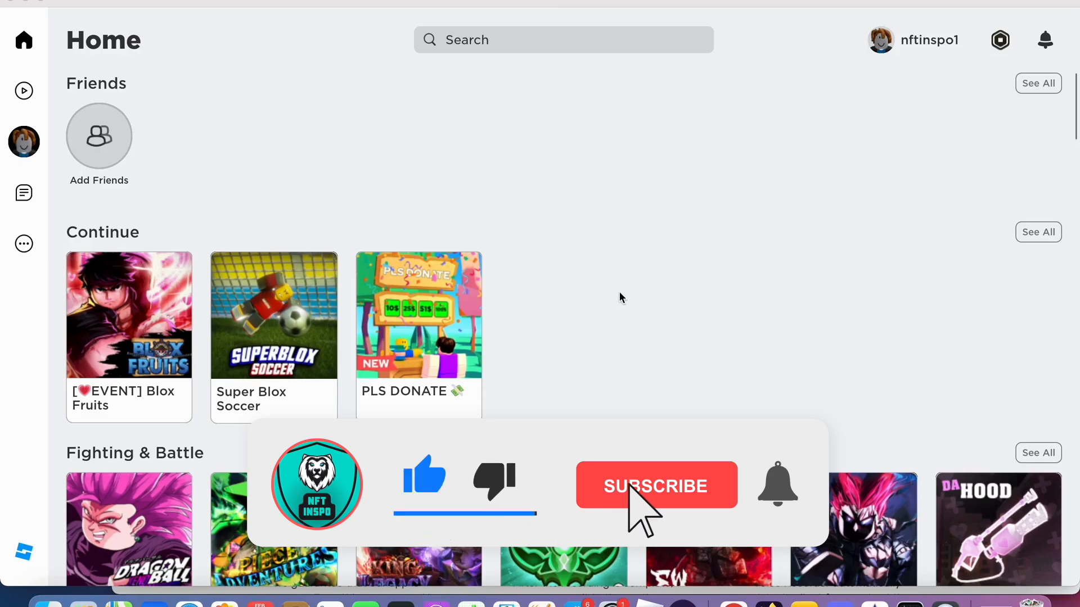
click(657, 485)
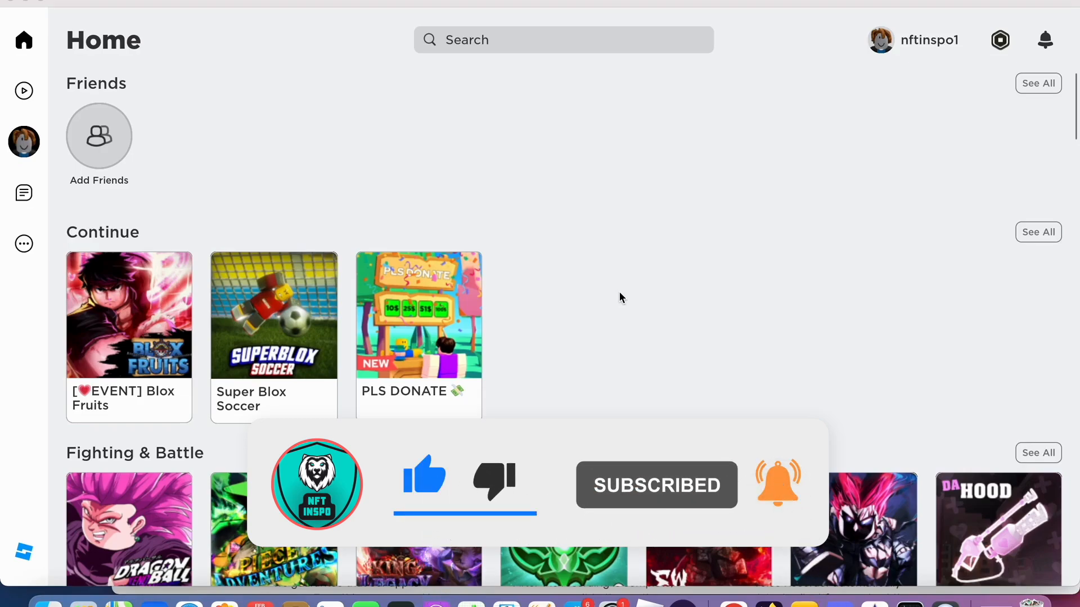